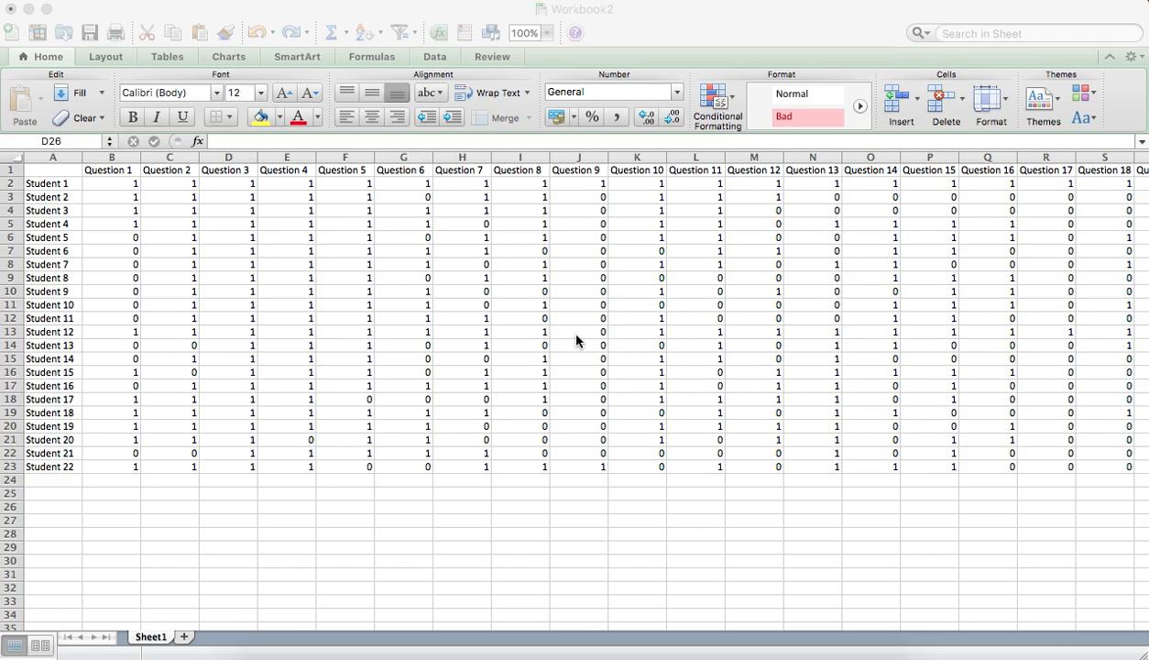
pyautogui.moveTo(394, 568)
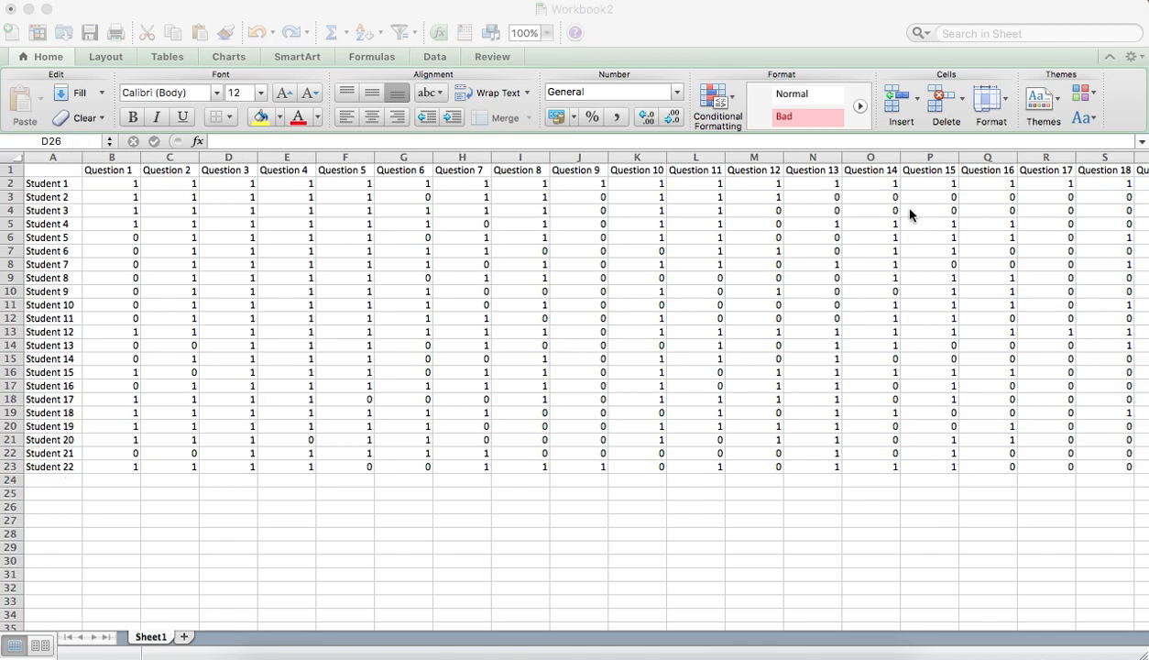
pyautogui.moveTo(132, 187)
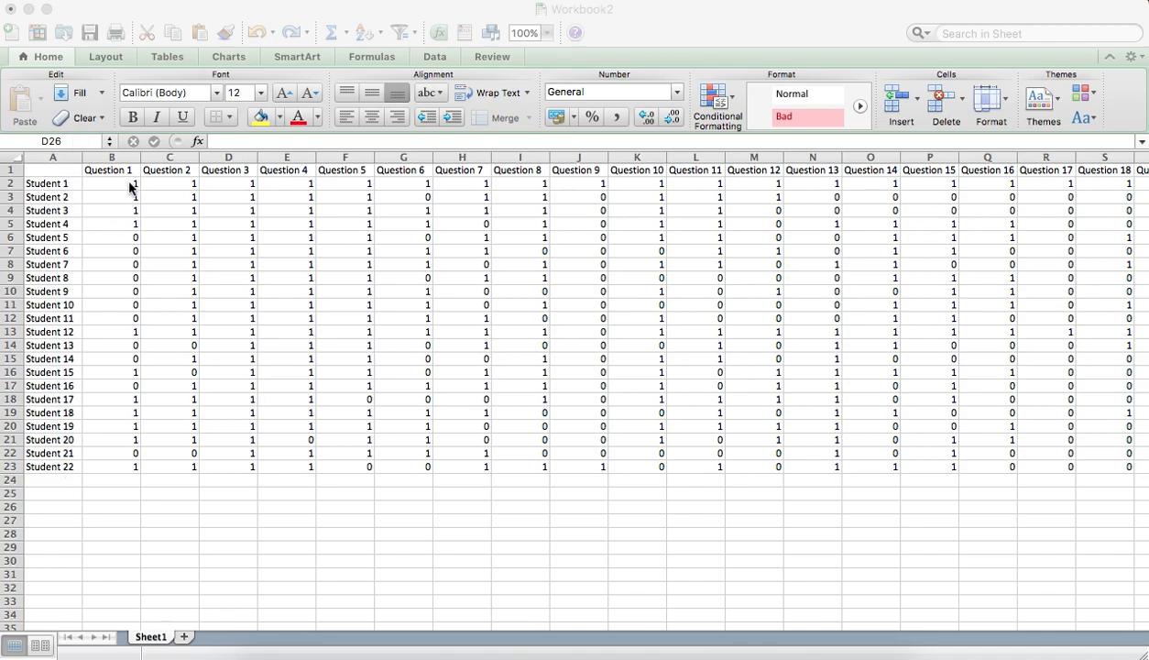
pyautogui.moveTo(119, 195)
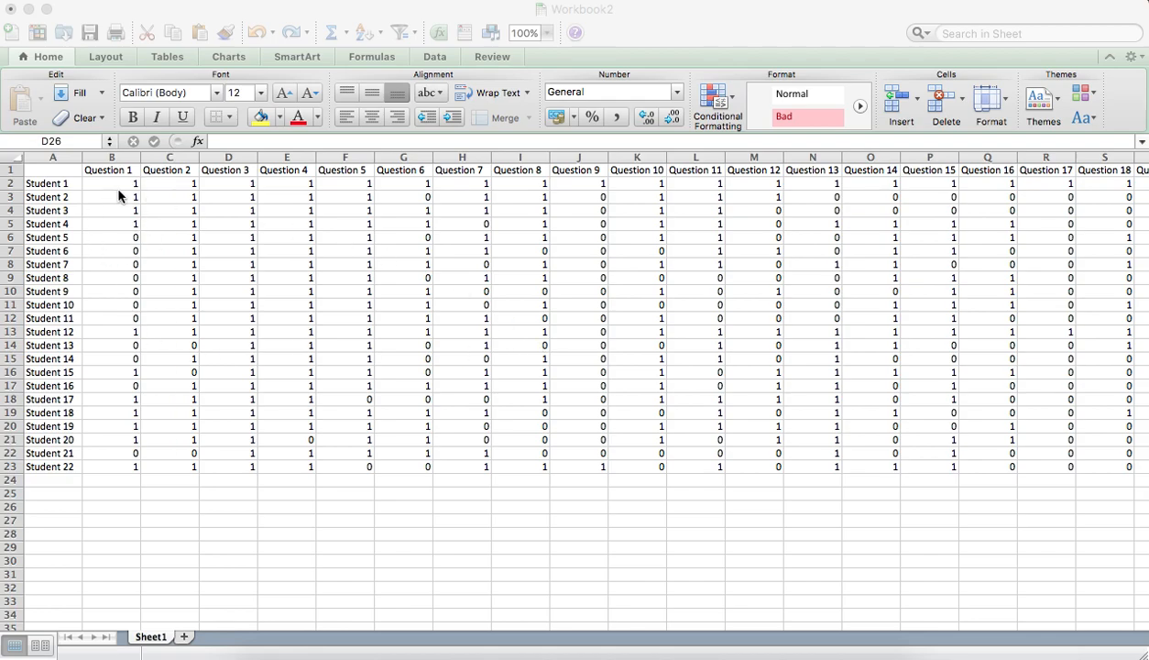
# Step: Add each student's total score in column V and each question's SUM total in row 24
pyautogui.click(228, 506)
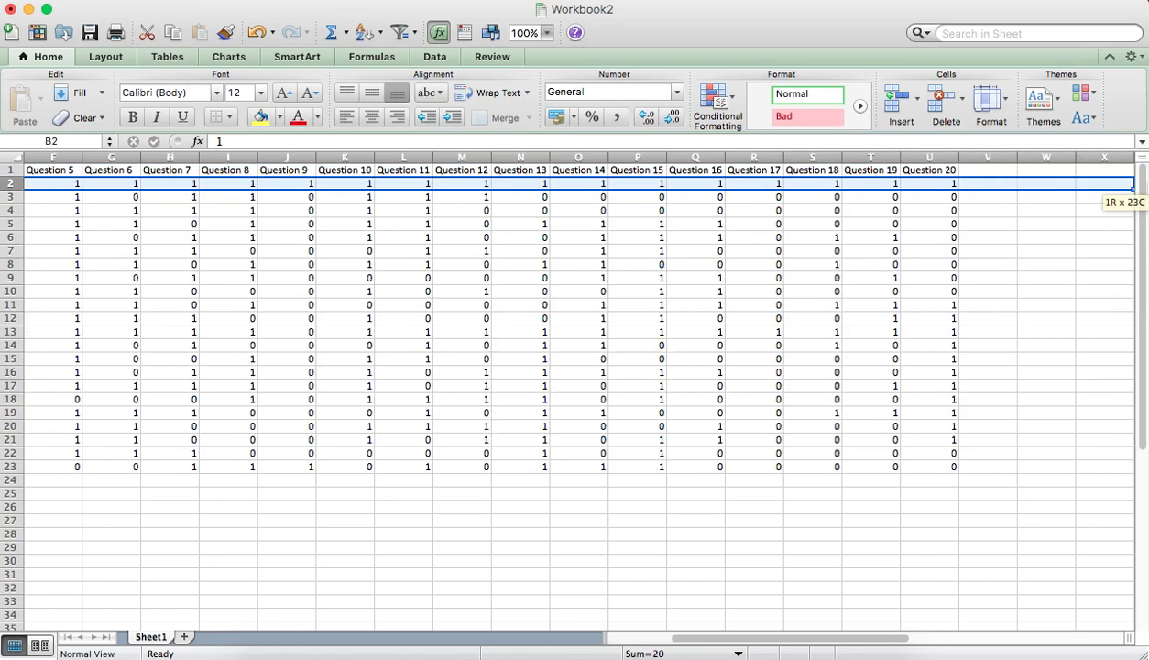
pyautogui.hscroll(3)
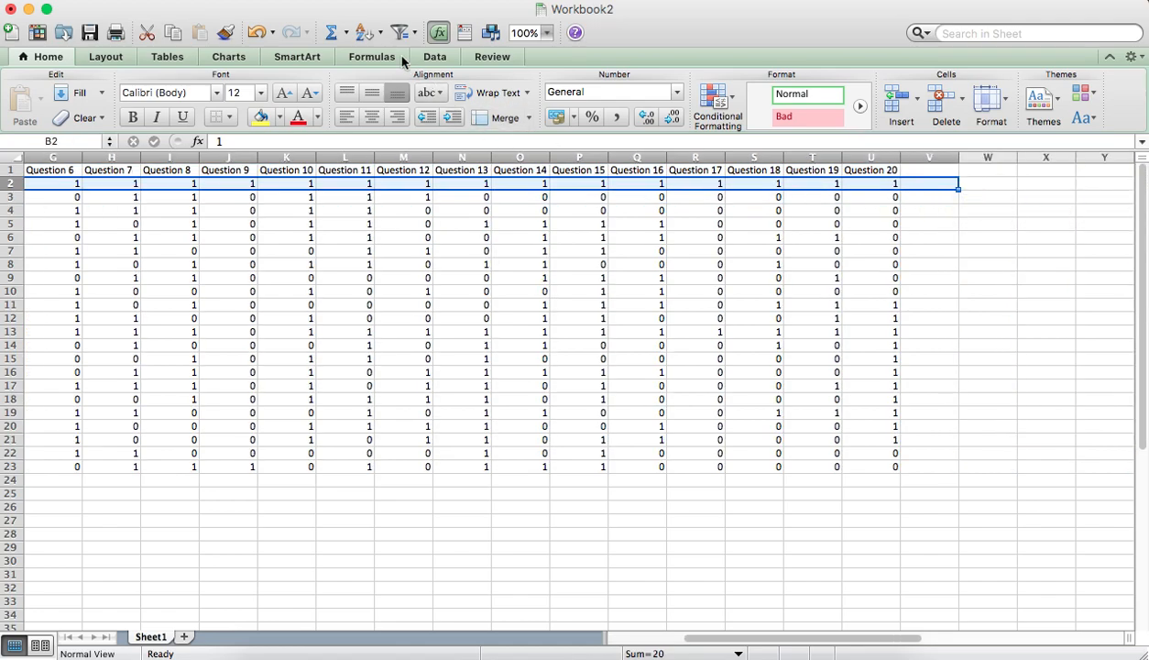
pyautogui.hscroll(-3)
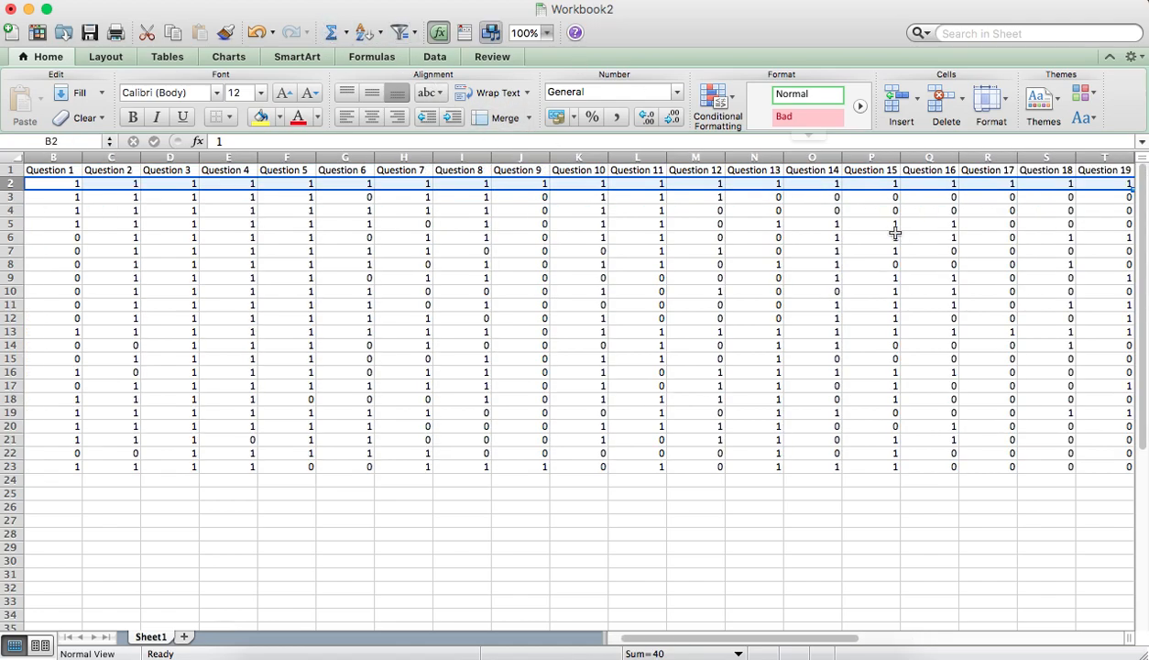
pyautogui.hscroll(3)
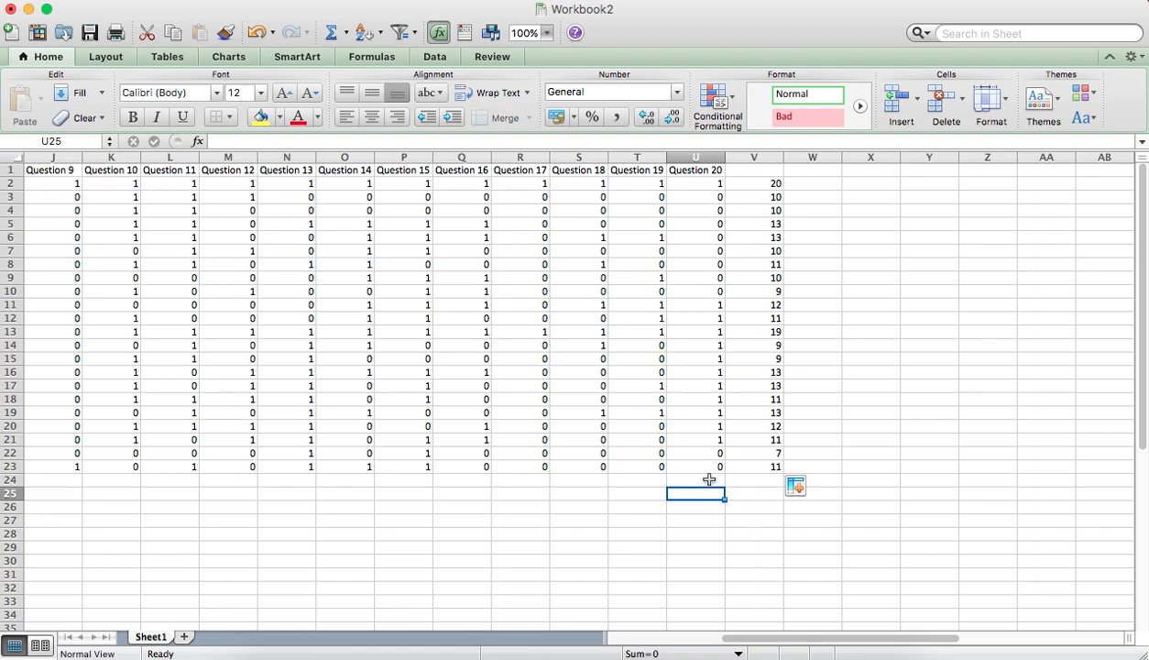
pyautogui.moveTo(697, 184); pyautogui.dragTo(696, 466)
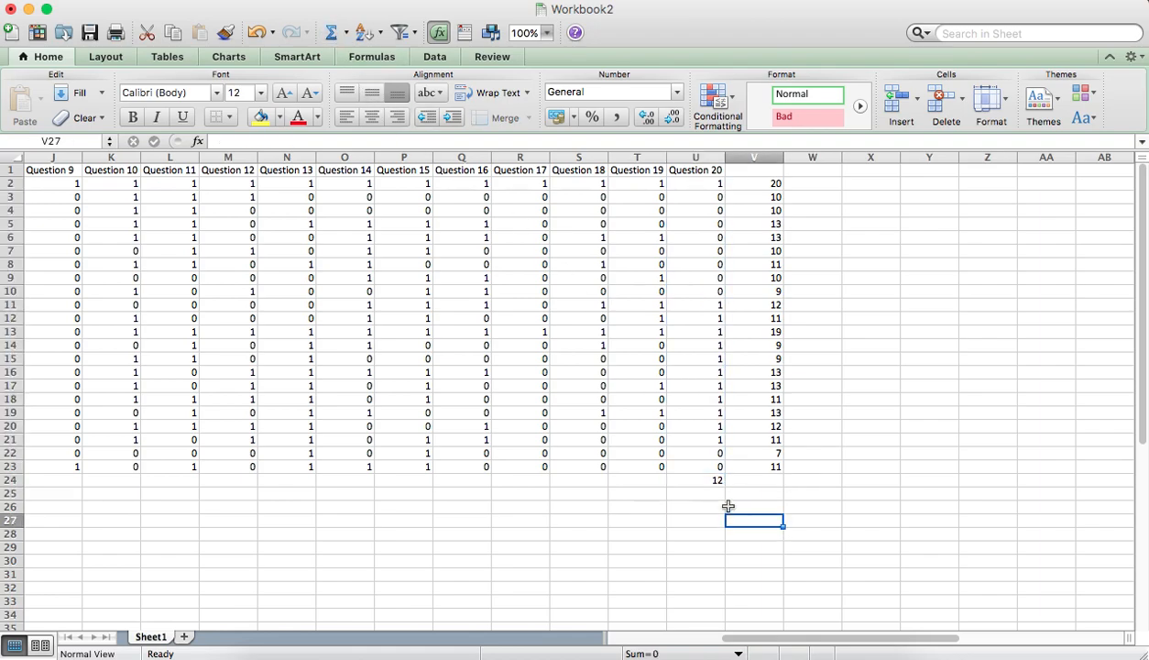
pyautogui.click(719, 480)
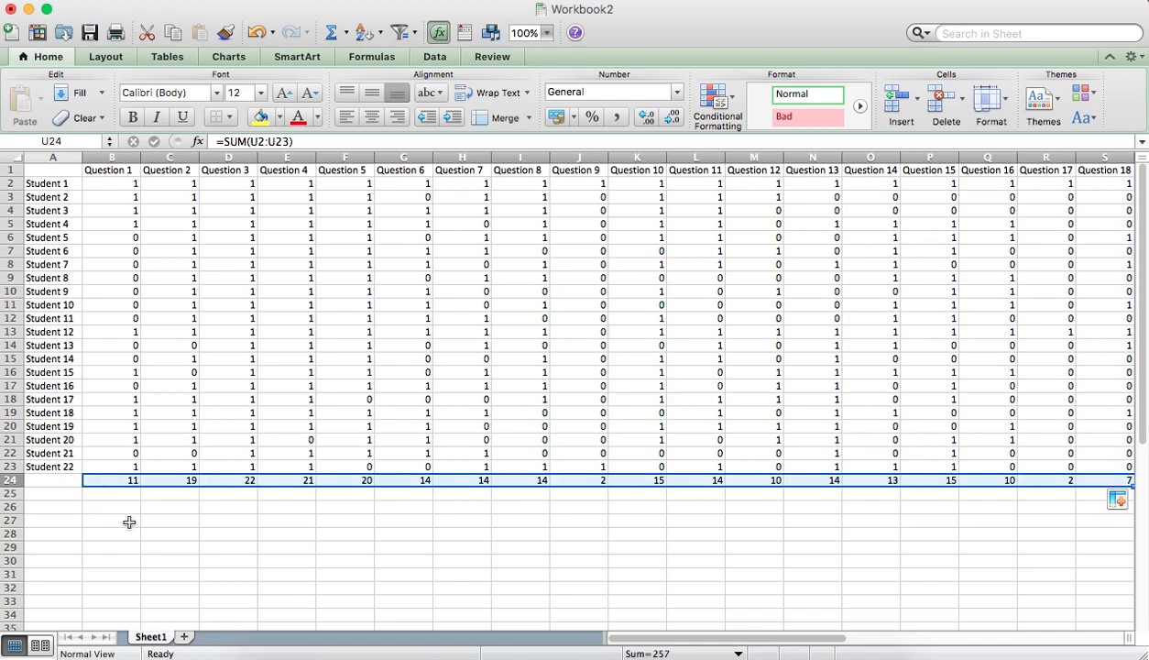
# Step: Colour B2:U23 with a 2-colour scale: minimum Number 0 red, maximum Number 1 green
pyautogui.moveTo(112, 184); pyautogui.dragTo(953, 453)
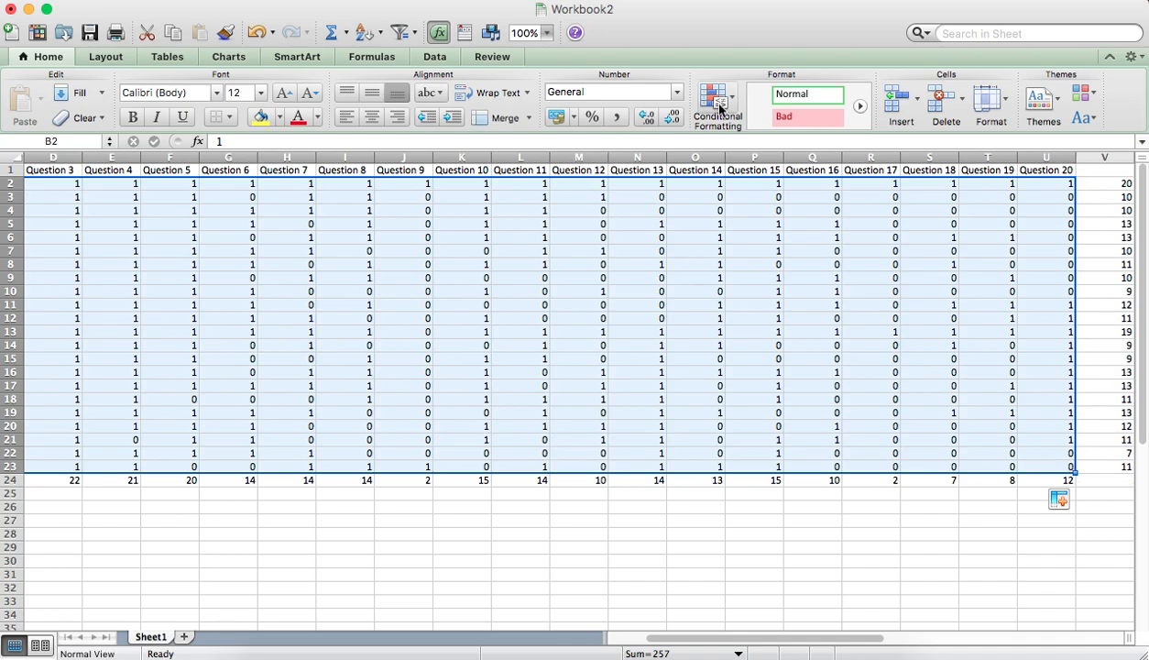
pyautogui.click(719, 101)
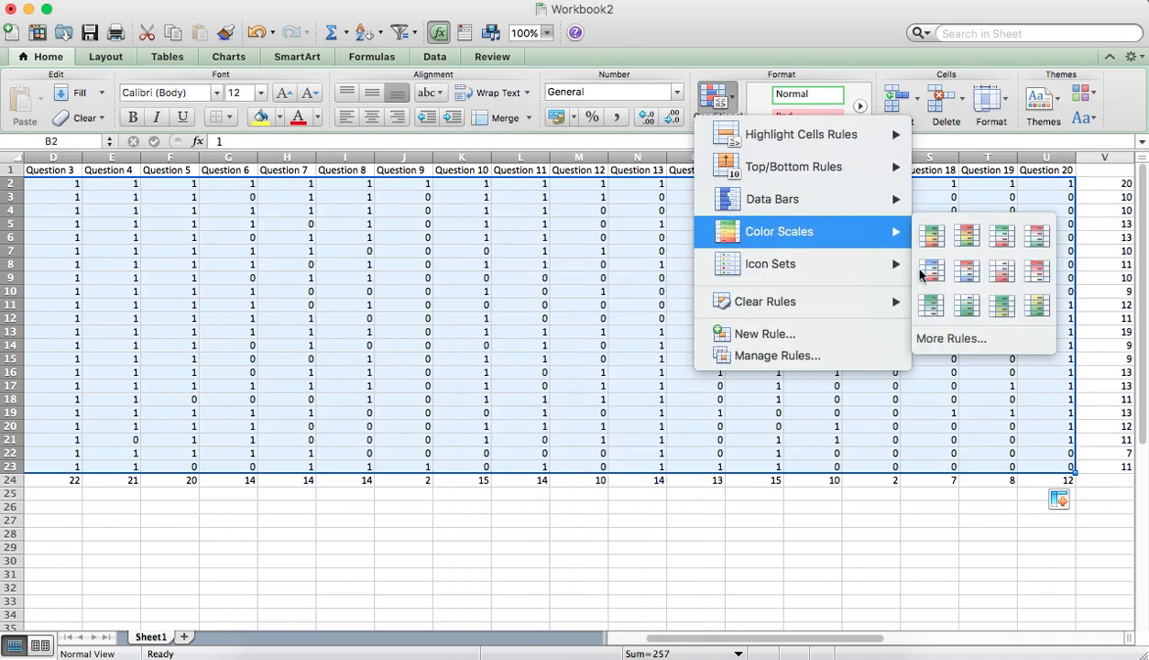
pyautogui.click(949, 337)
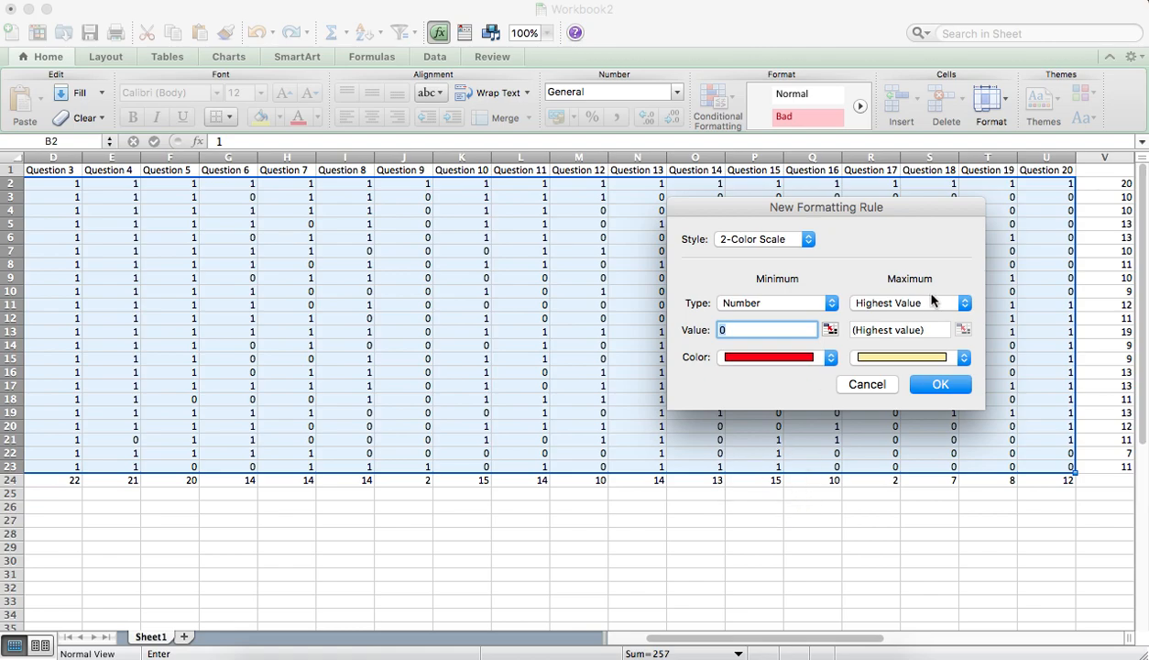
pyautogui.click(964, 302)
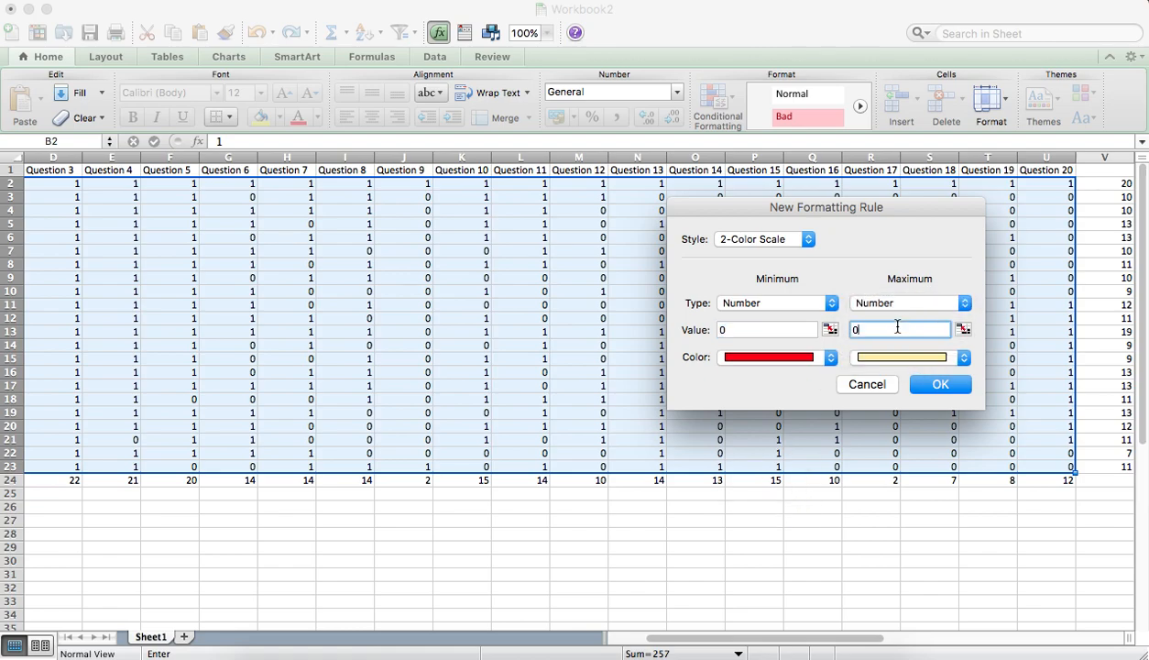
pyautogui.write('1')
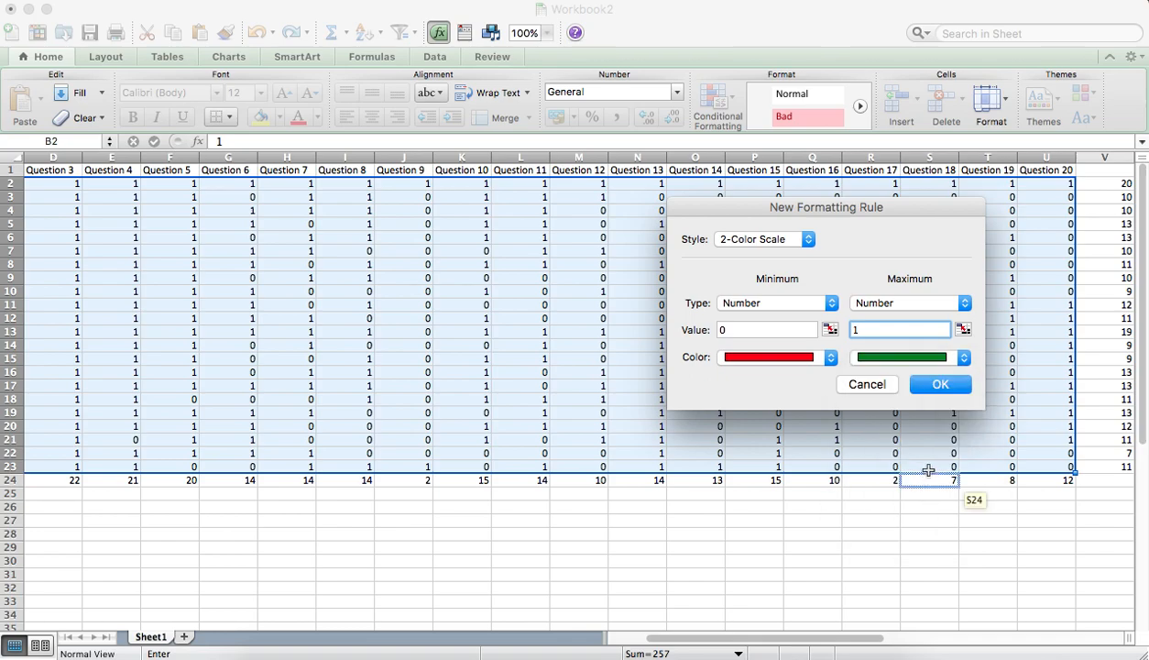
pyautogui.click(938, 385)
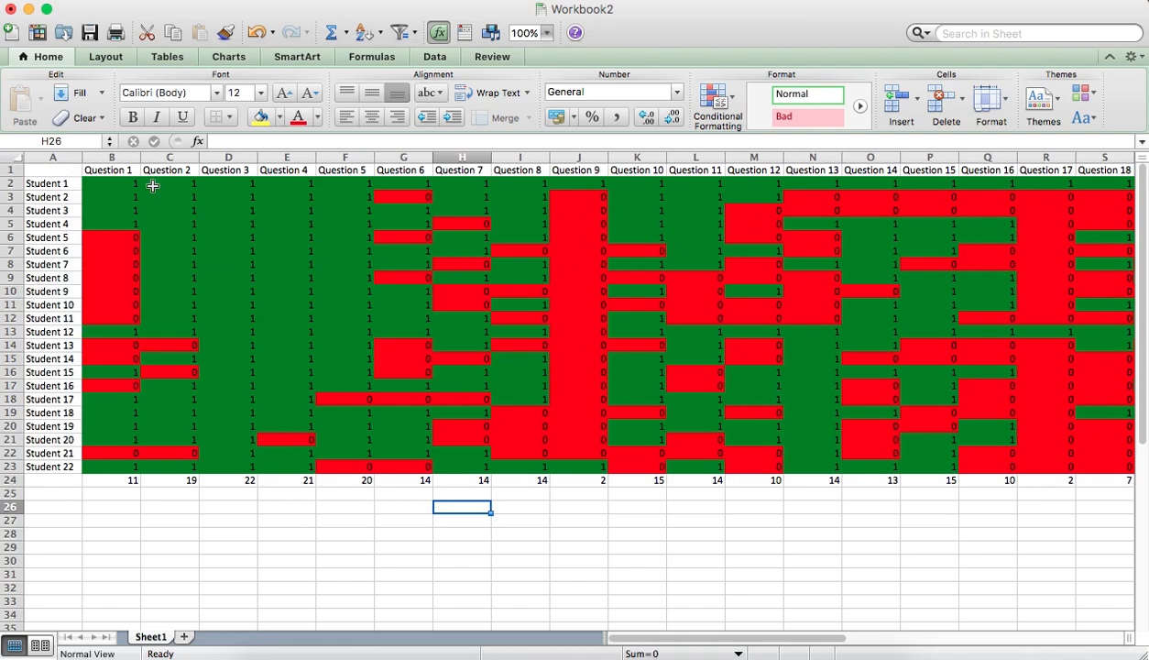
# Step: Sort the question columns left to right by Row 24 totals, Largest to Smallest
pyautogui.click(109, 183)
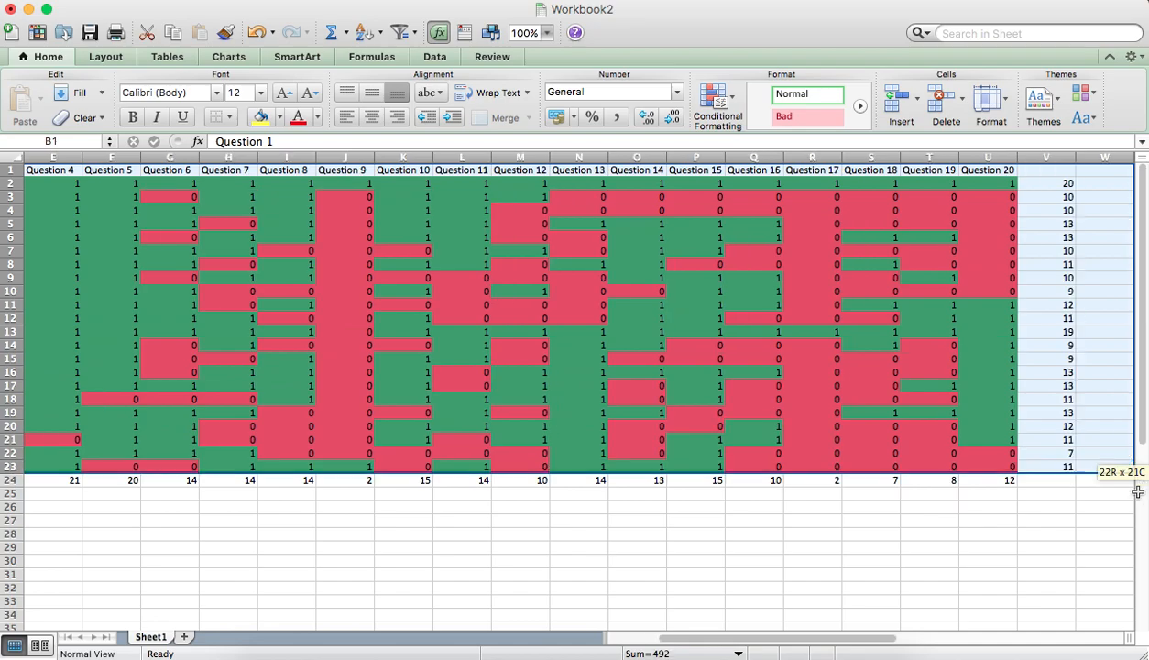
pyautogui.hscroll(3)
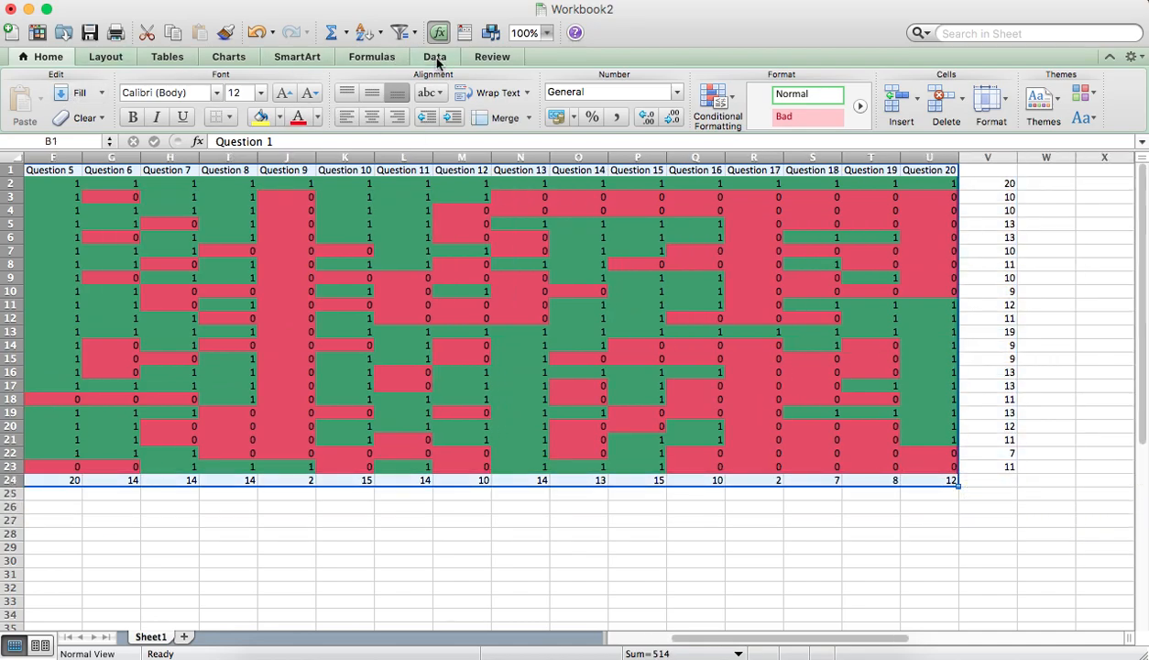
pyautogui.click(22, 99)
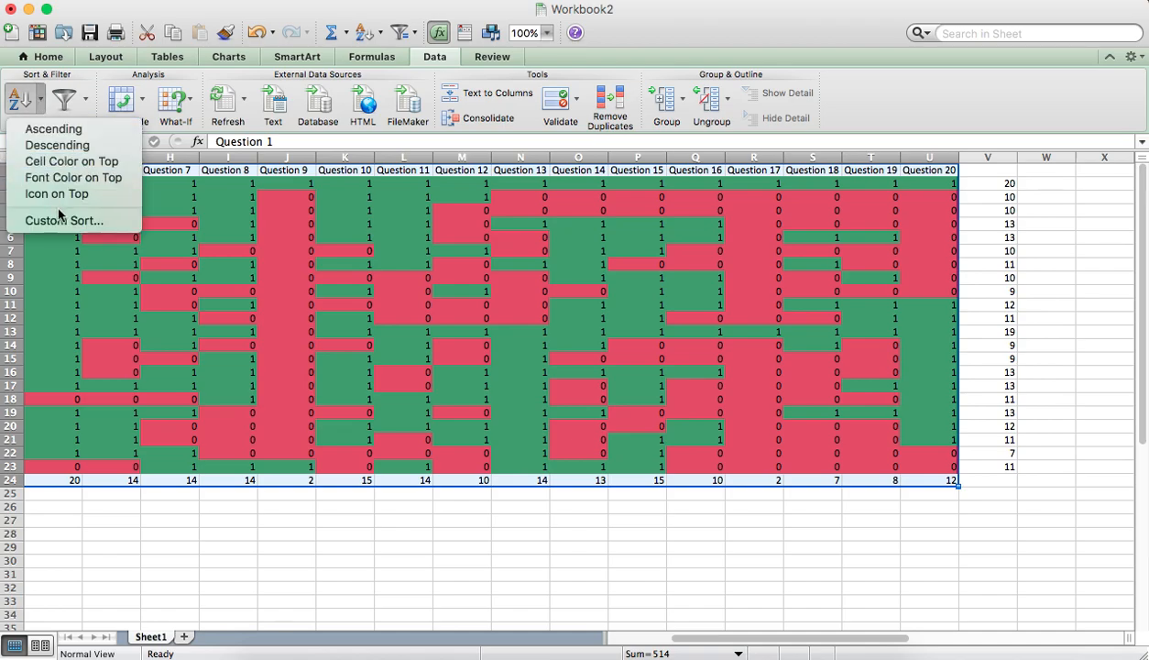
pyautogui.click(64, 220)
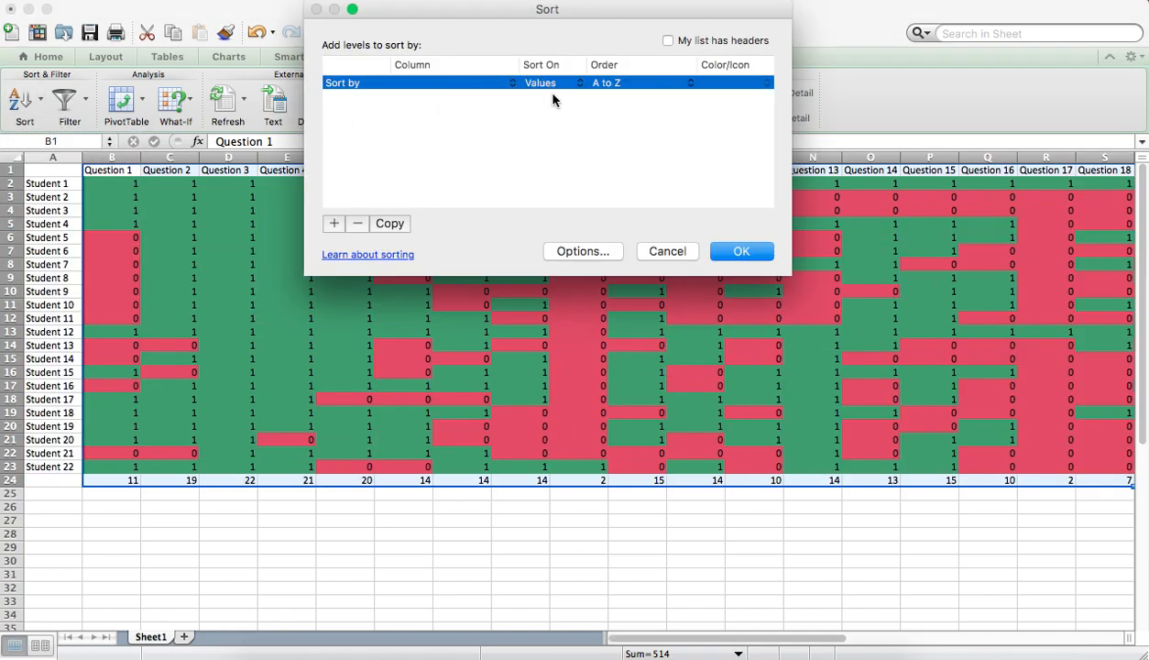
pyautogui.click(582, 251)
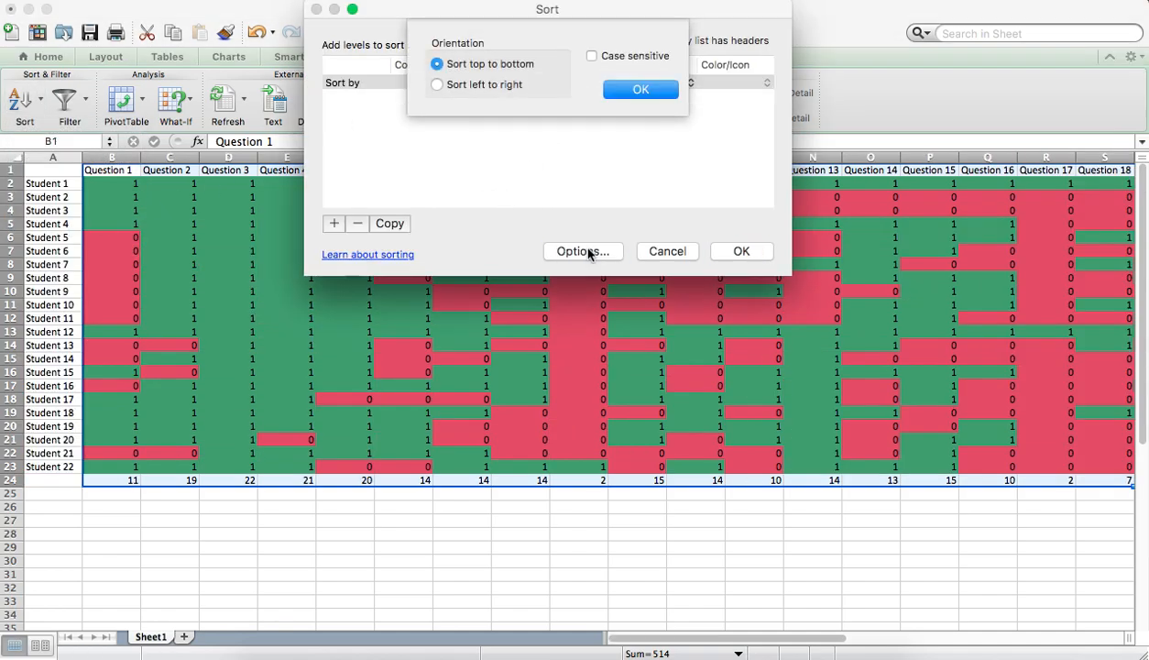
pyautogui.click(436, 84)
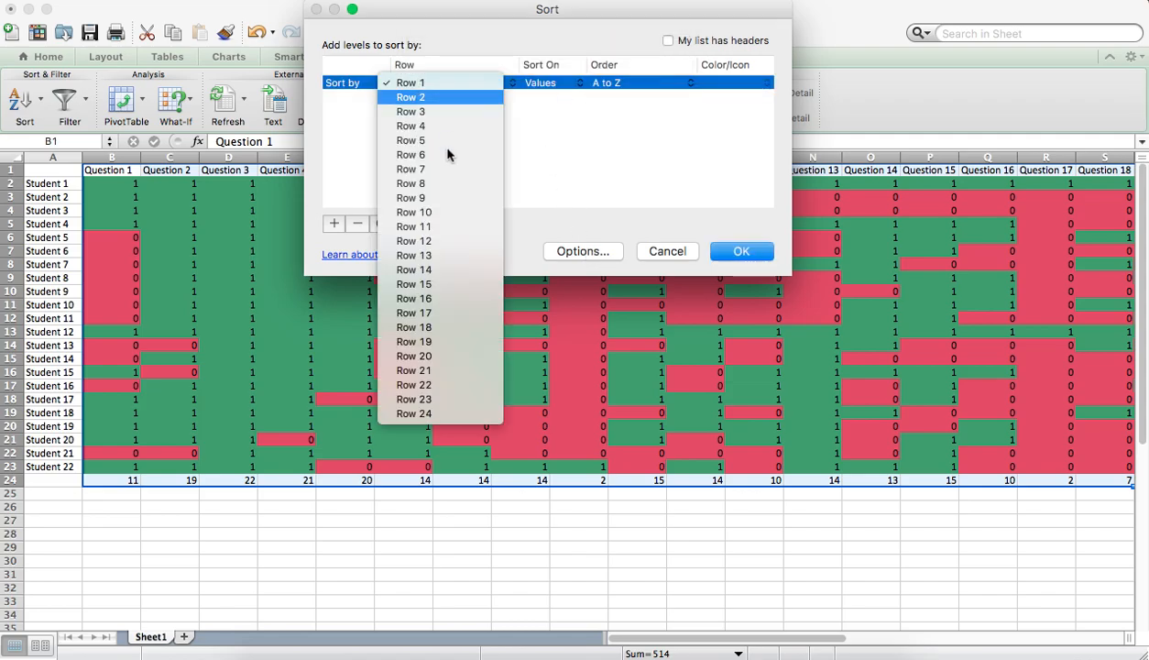
pyautogui.click(414, 414)
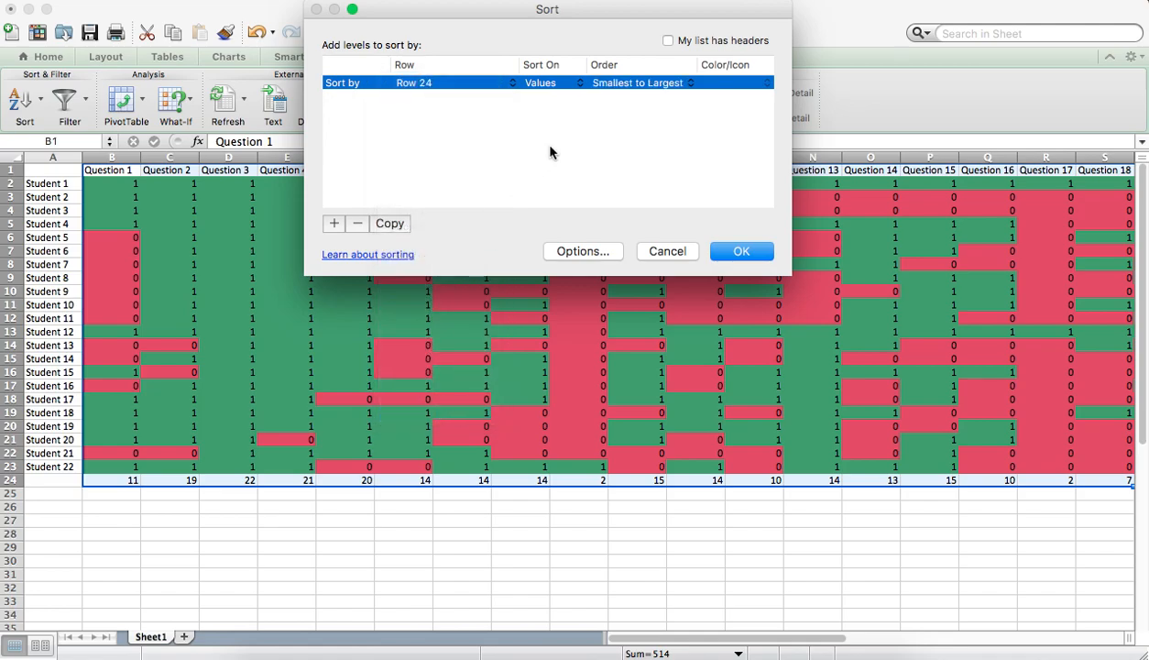
pyautogui.click(637, 83)
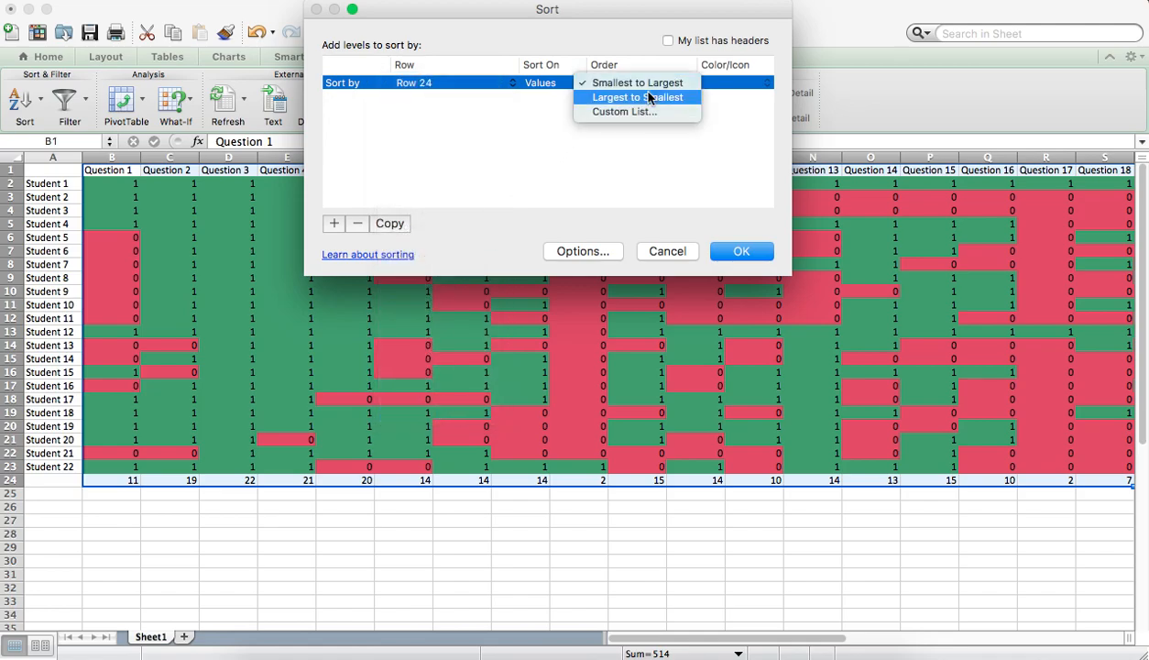
pyautogui.click(741, 251)
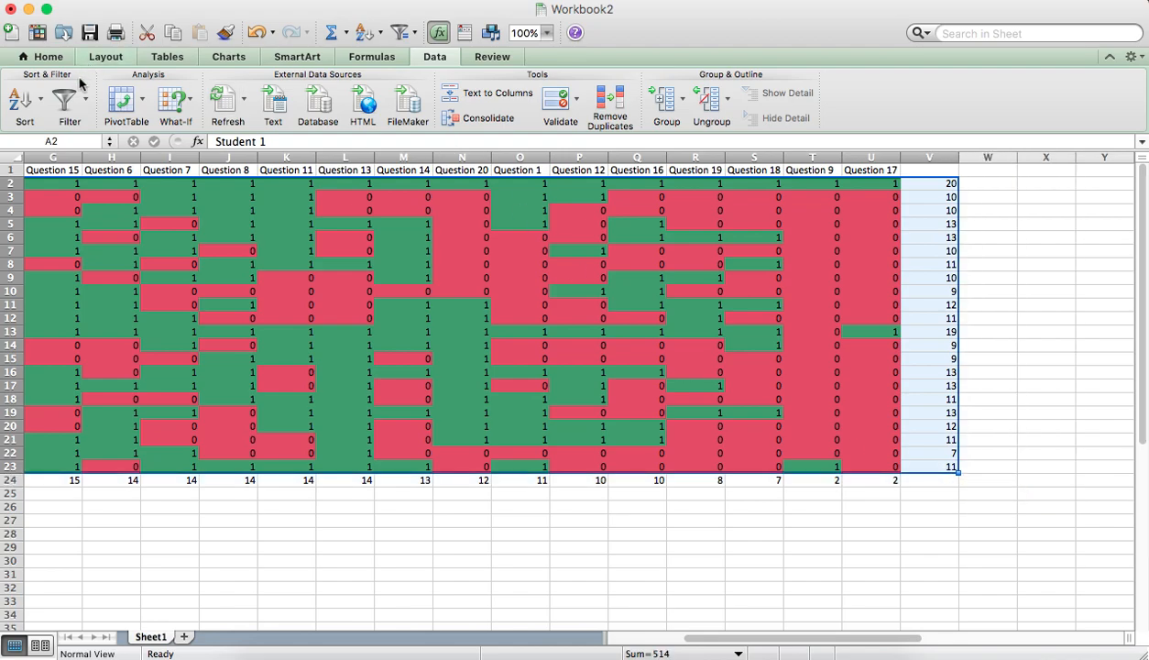
# Step: Sort the student rows top to bottom by Column V totals, Largest to Smallest
pyautogui.click(19, 99)
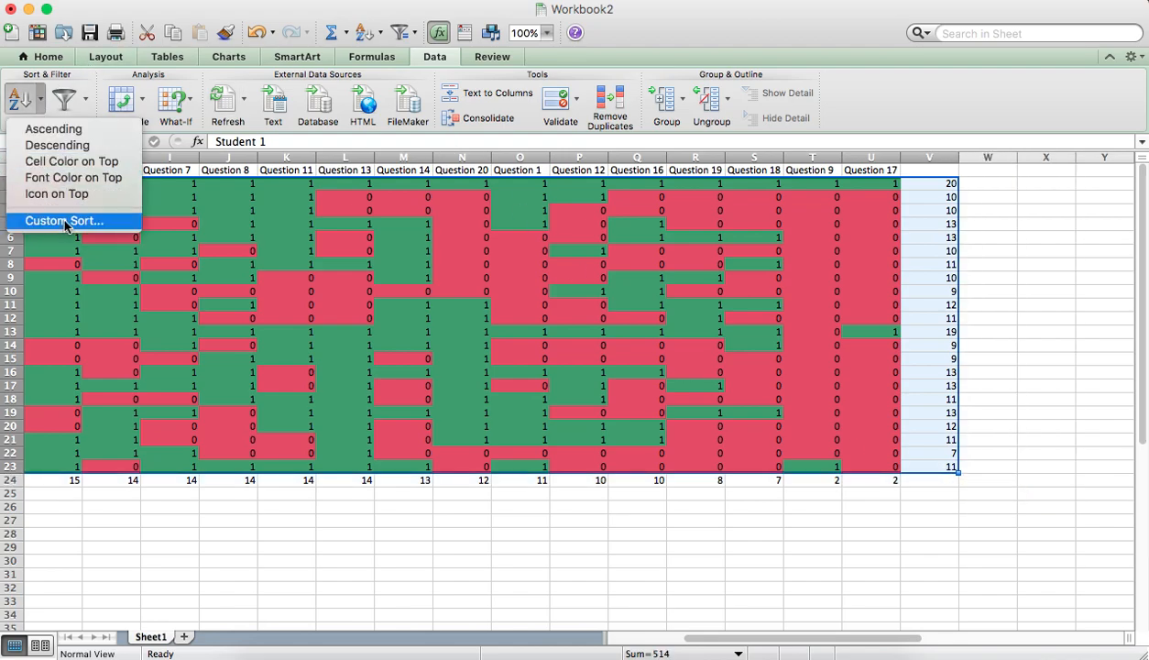
pyautogui.click(63, 220)
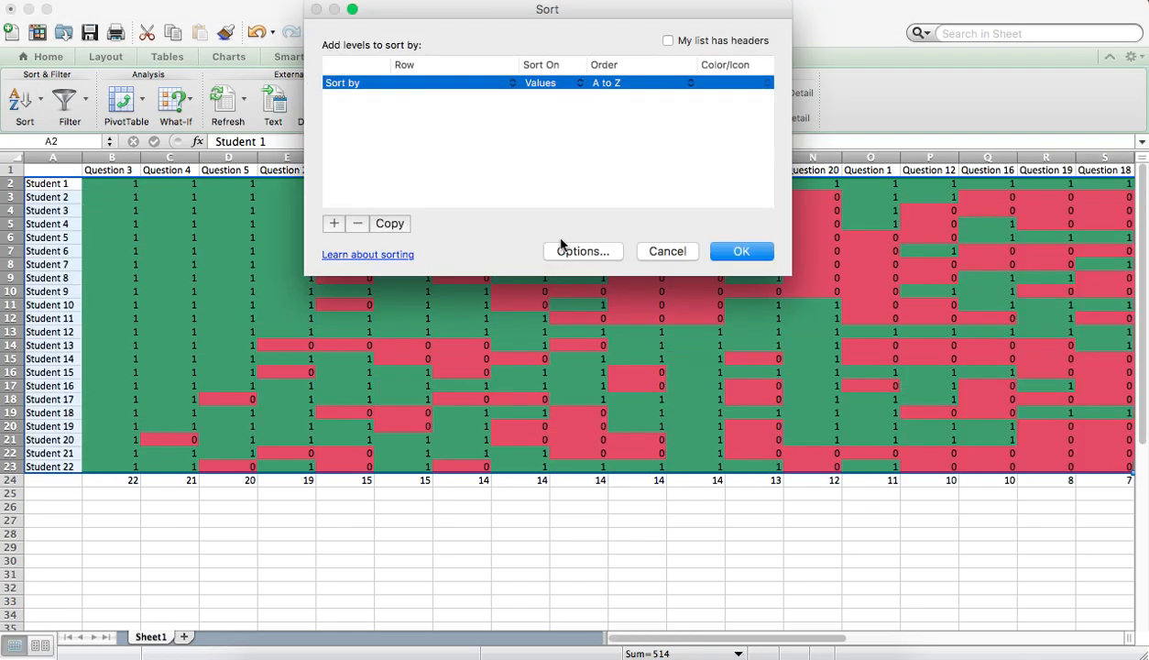
pyautogui.click(583, 249)
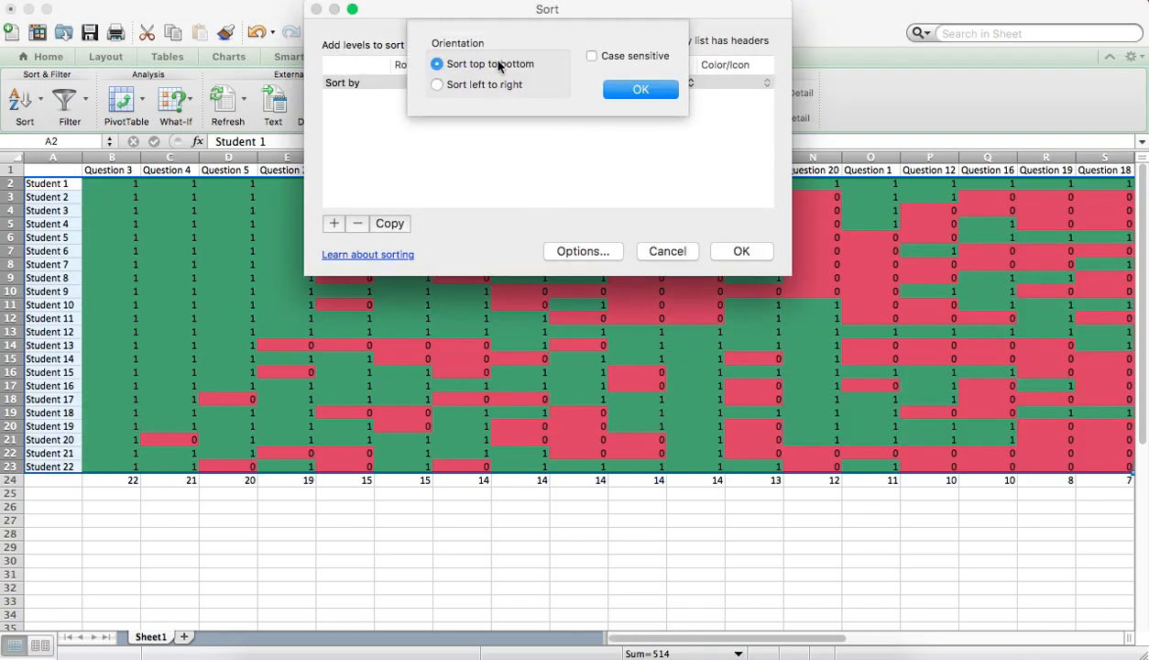
pyautogui.click(641, 88)
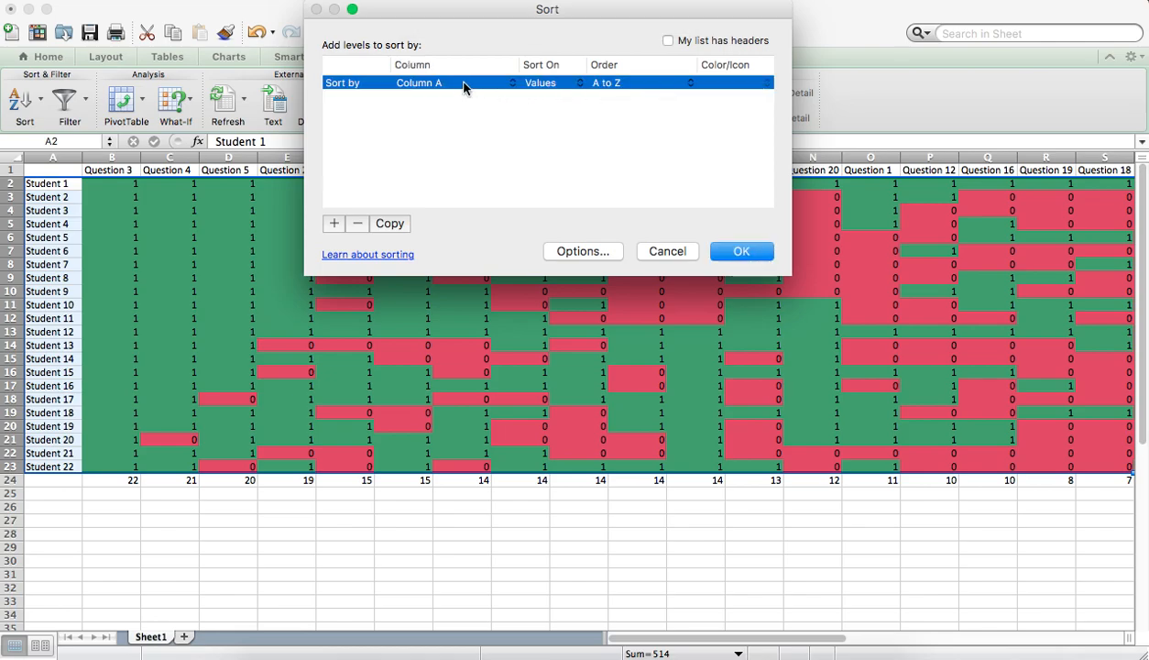
pyautogui.click(449, 83)
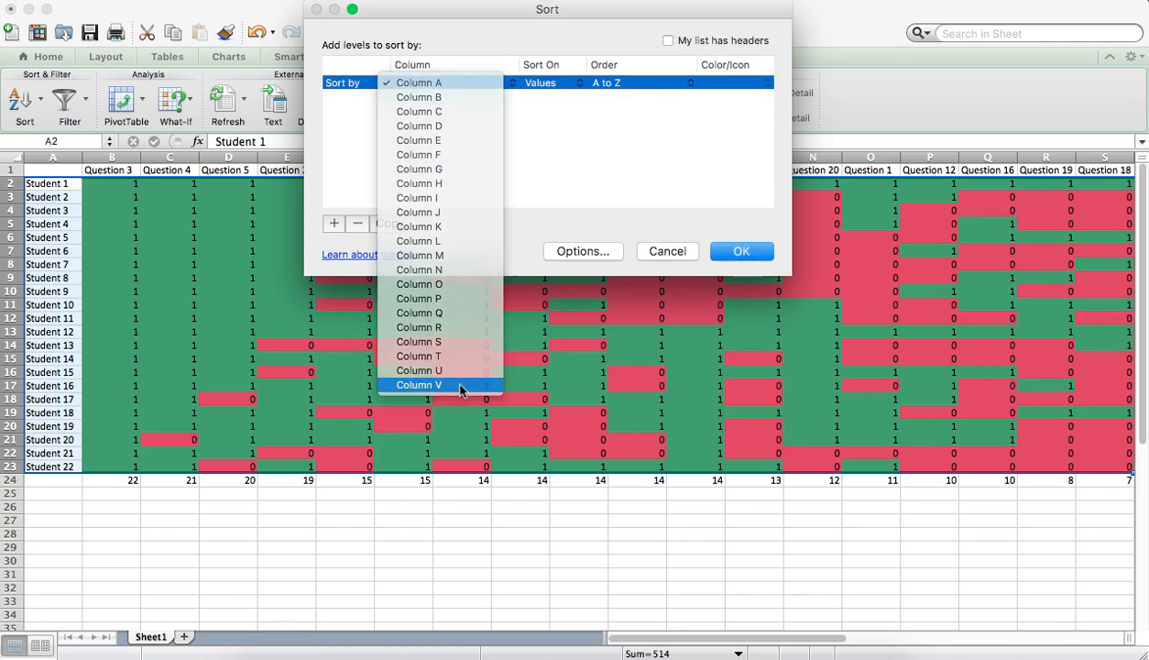
pyautogui.click(418, 385)
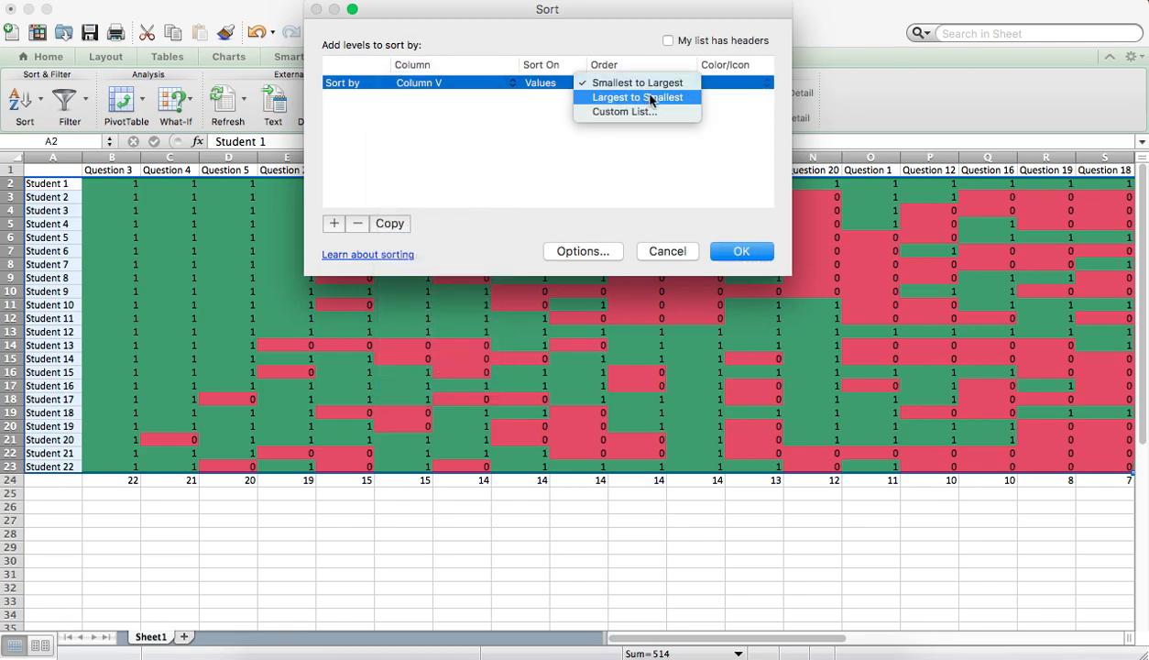
pyautogui.click(638, 97)
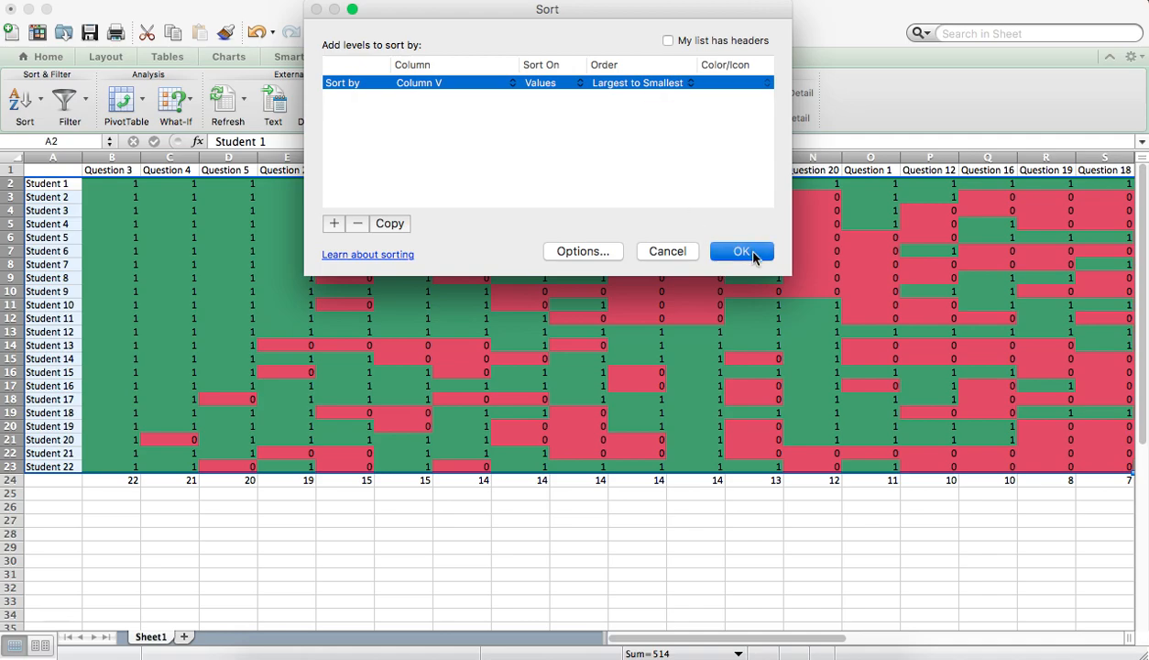
pyautogui.click(741, 251)
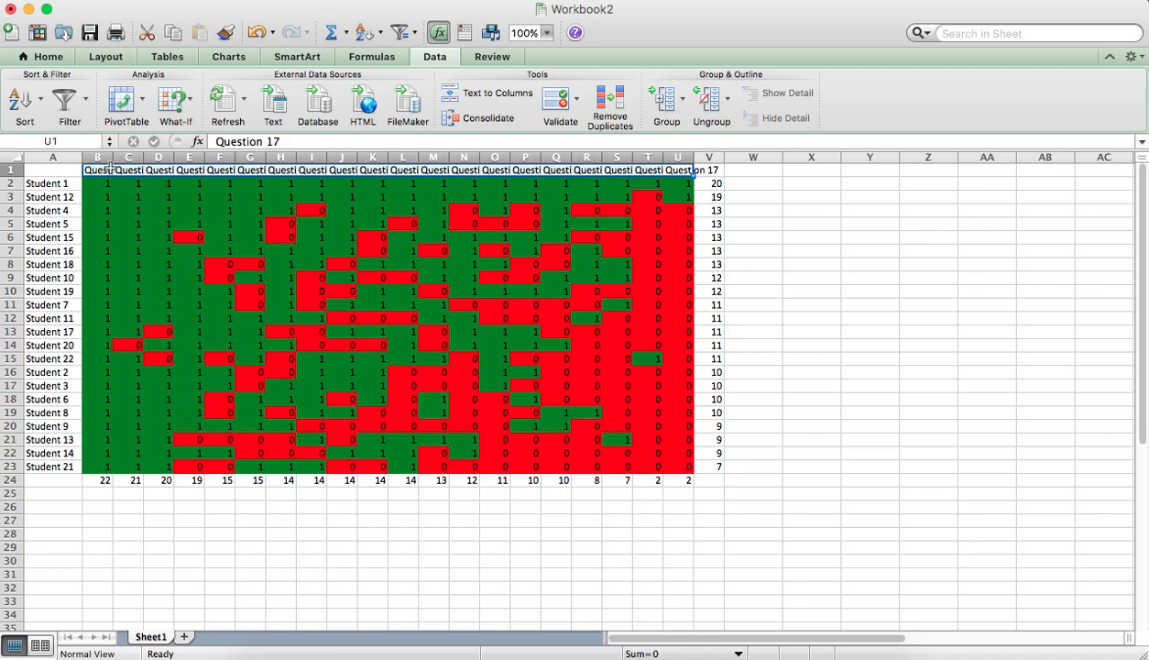
# Step: Show the Home formatting tools after narrowing columns and brightening the red/green fills
pyautogui.click(46, 55)
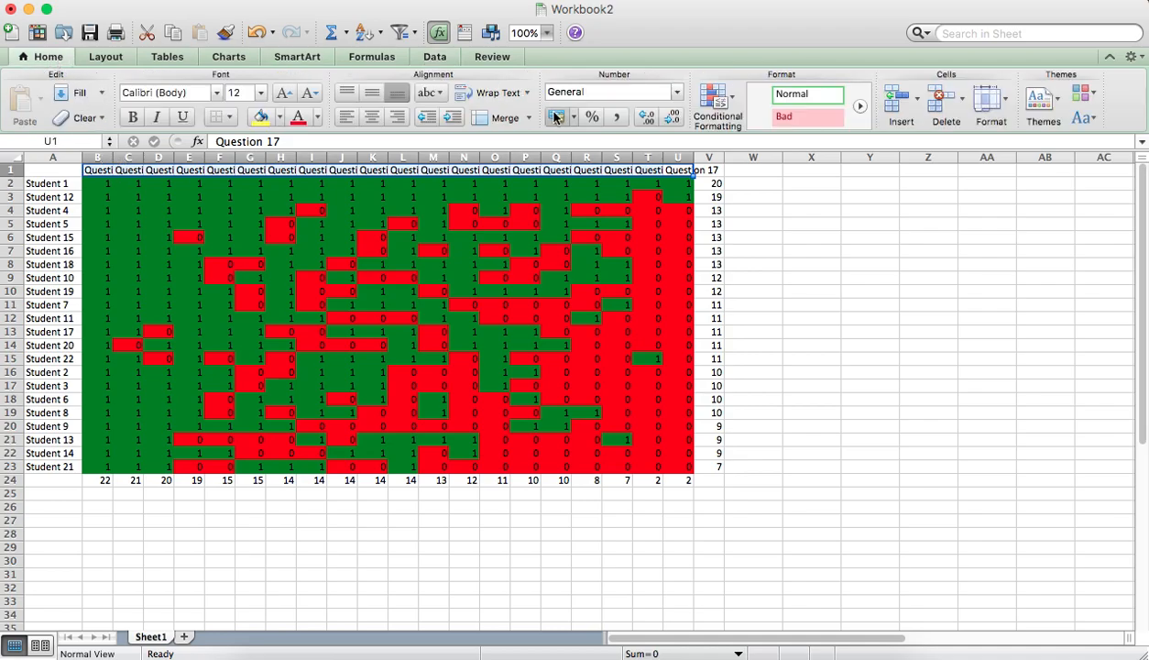
# Step: Angle the row 1 question headers counterclockwise
pyautogui.click(430, 92)
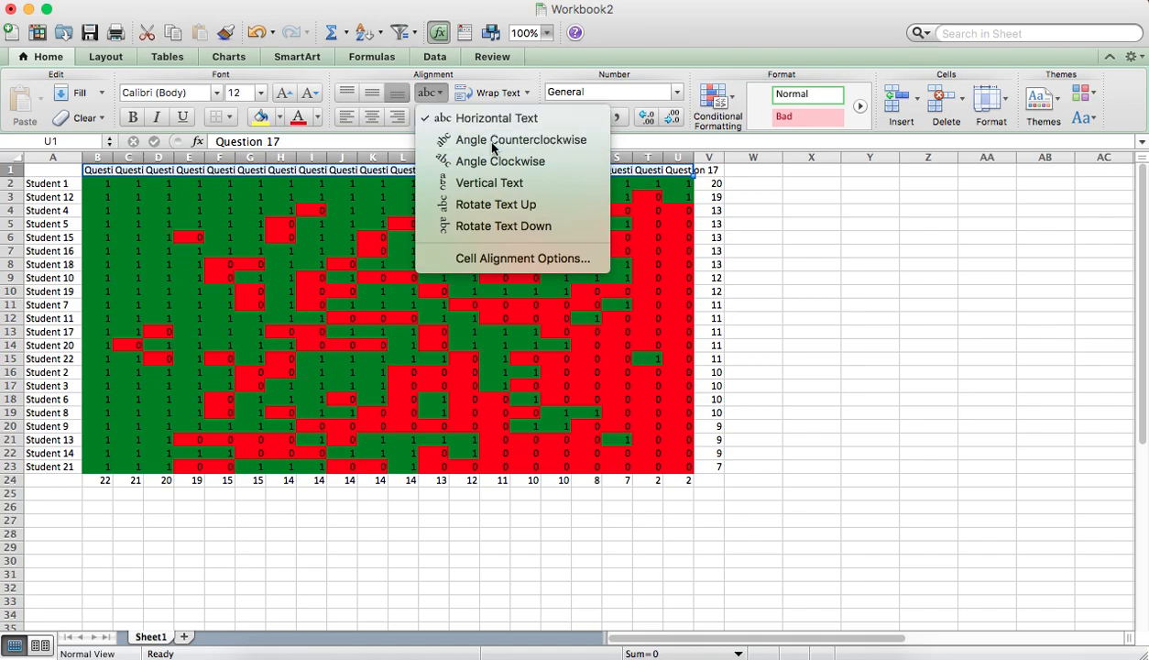
pyautogui.click(520, 139)
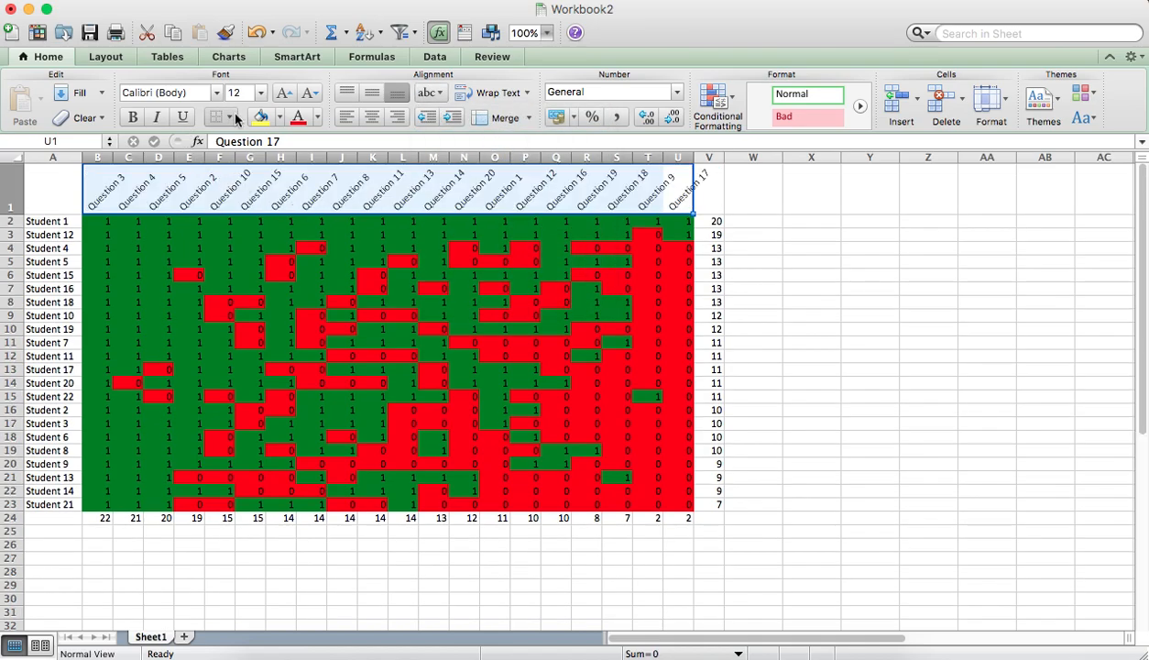
pyautogui.click(216, 118)
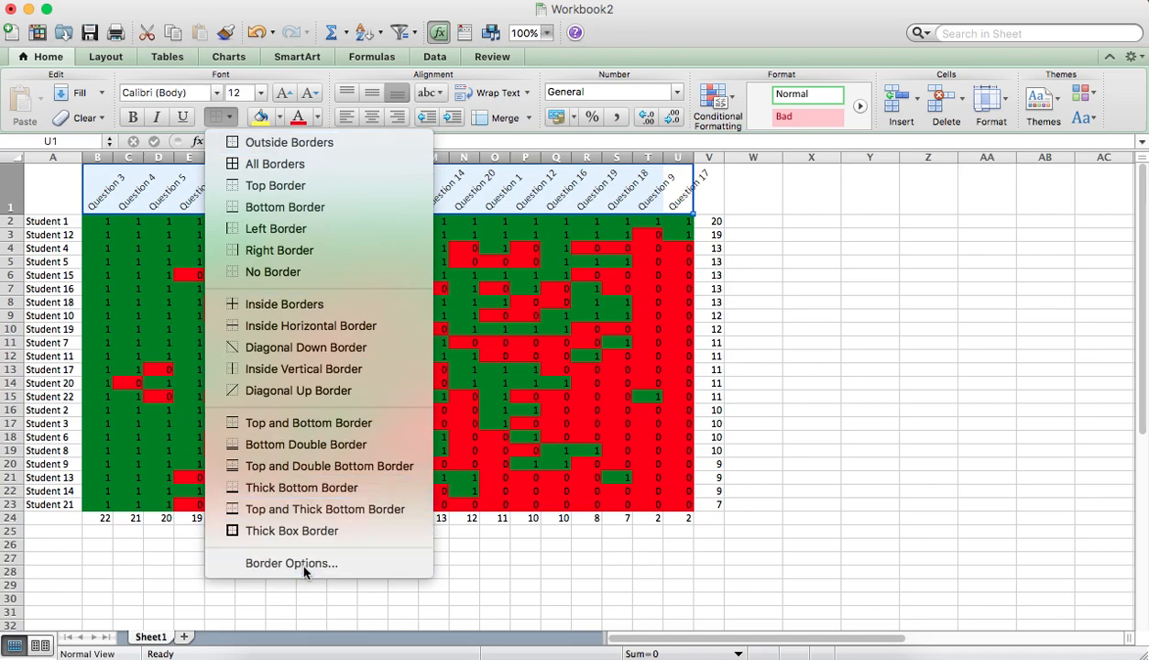
# Step: Outline the slanted headers with borders via Border Options, then deselect to check
pyautogui.click(291, 562)
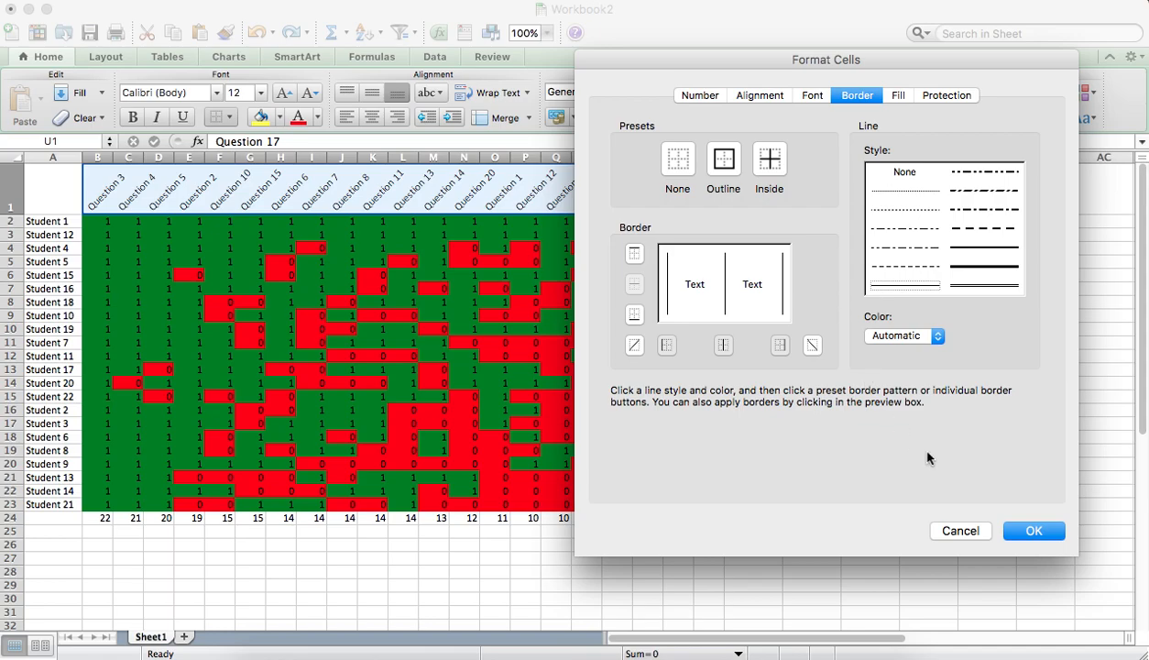
pyautogui.click(1034, 531)
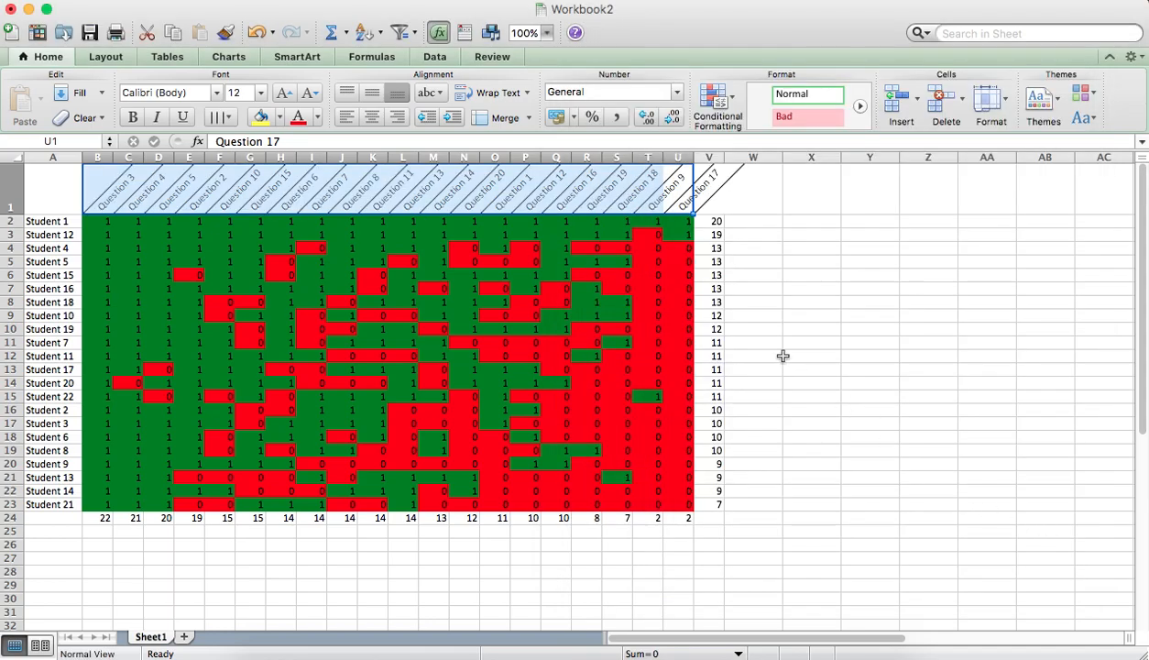
pyautogui.click(810, 355)
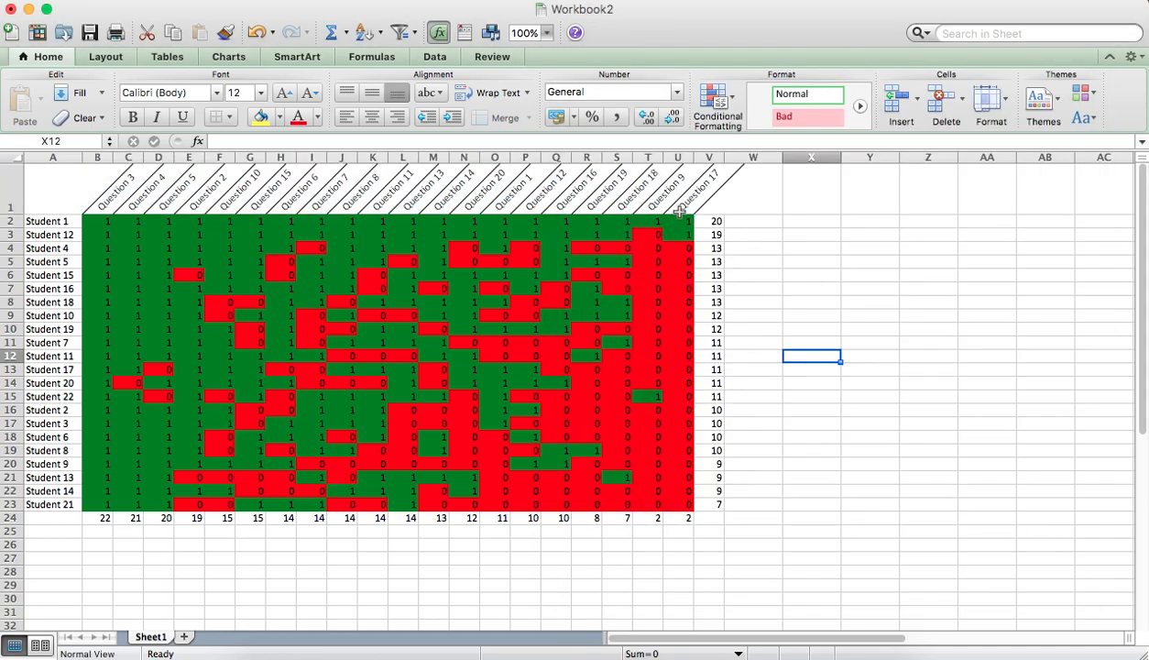
pyautogui.moveTo(770, 467)
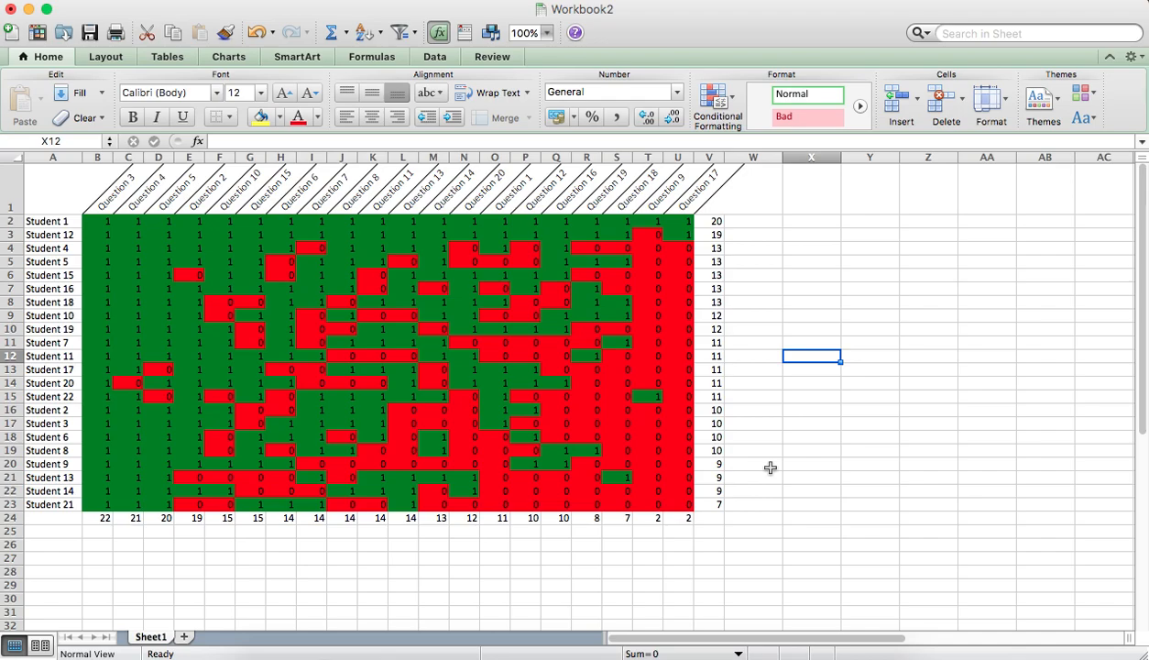